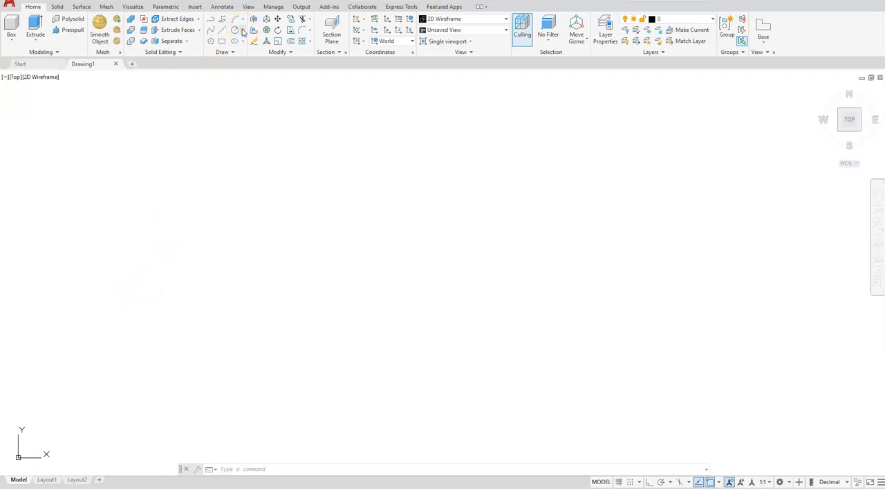
# Draw two centre-diameter circles, one at left and a second placed to the right
pyautogui.click(244, 31)
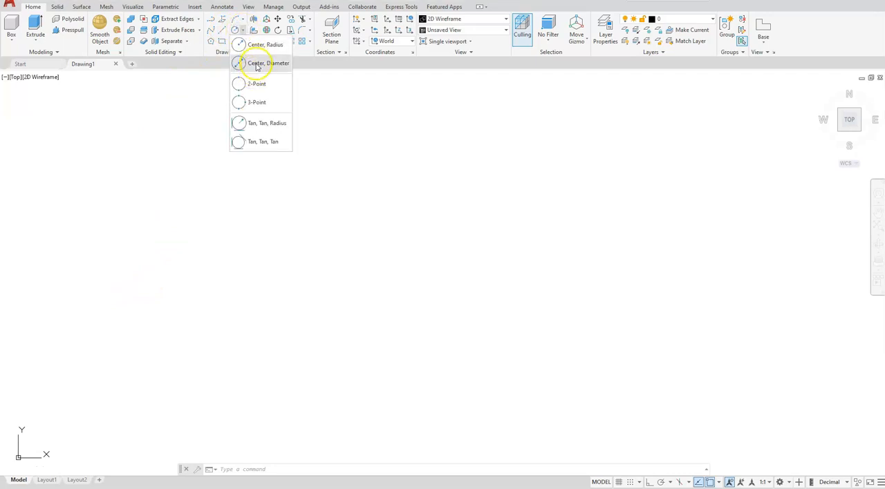
pyautogui.click(268, 64)
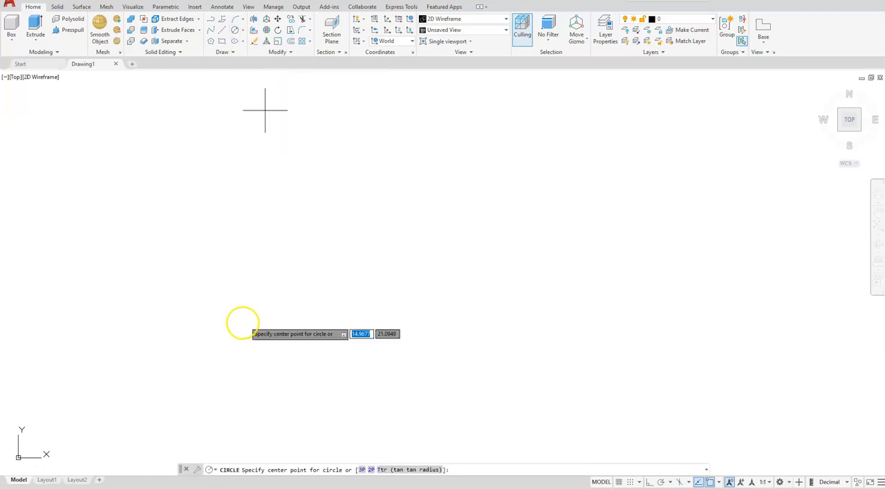
pyautogui.click(244, 322)
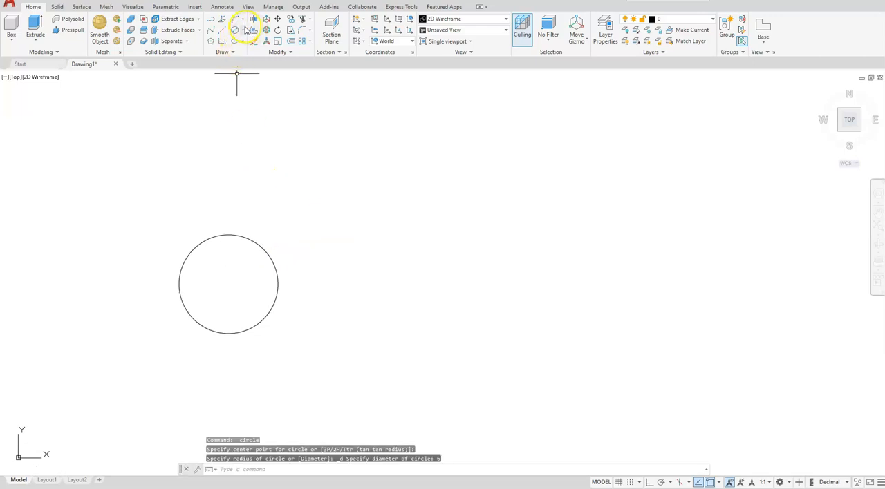
pyautogui.click(246, 29)
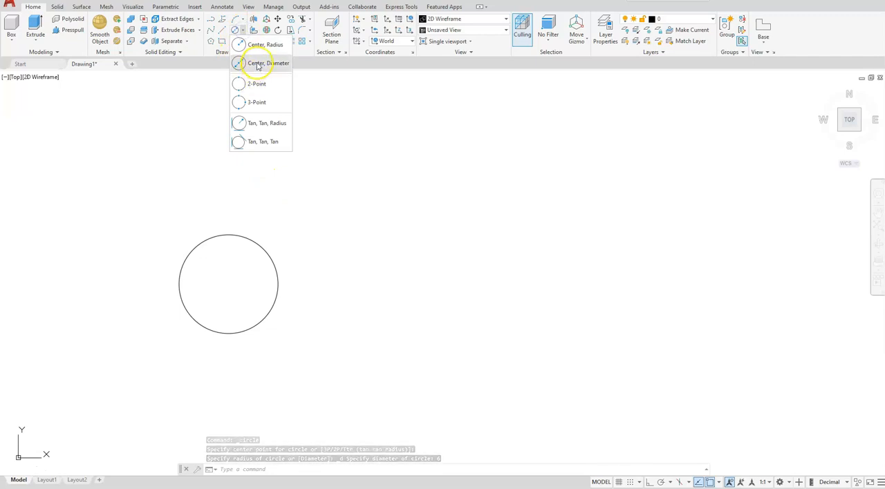
pyautogui.click(265, 63)
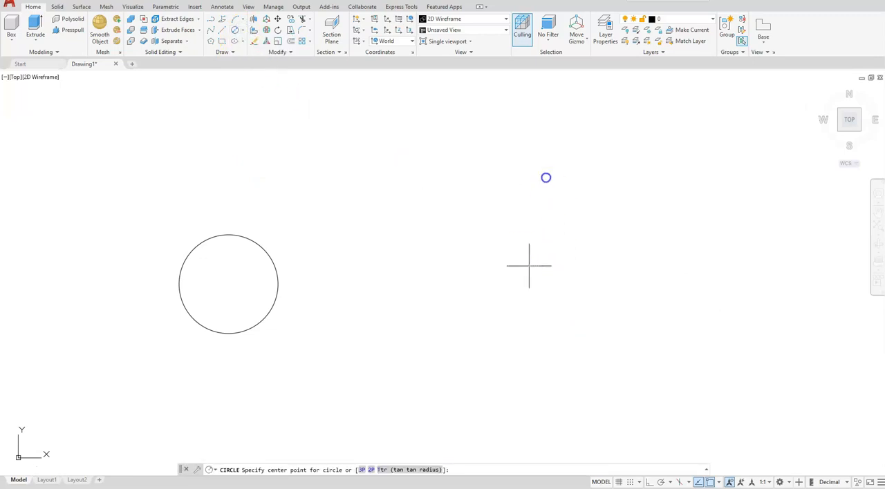
pyautogui.click(528, 266)
pyautogui.write('@10,1')
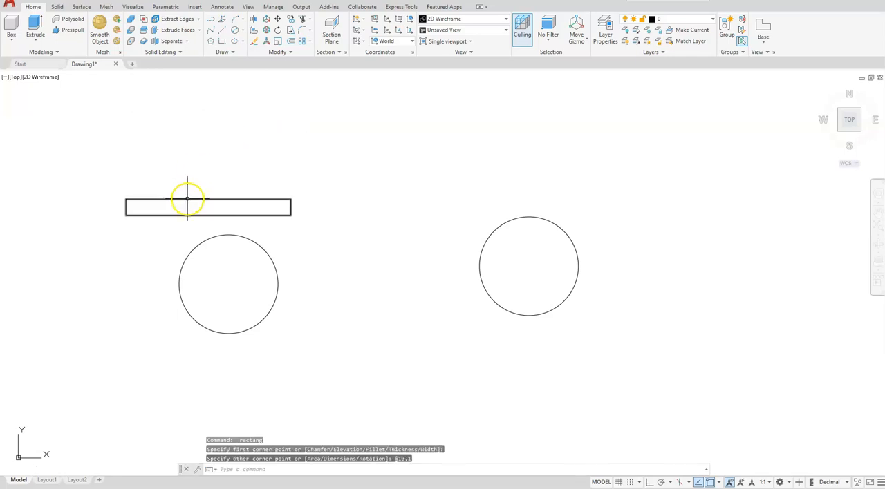
pyautogui.moveTo(228, 279)
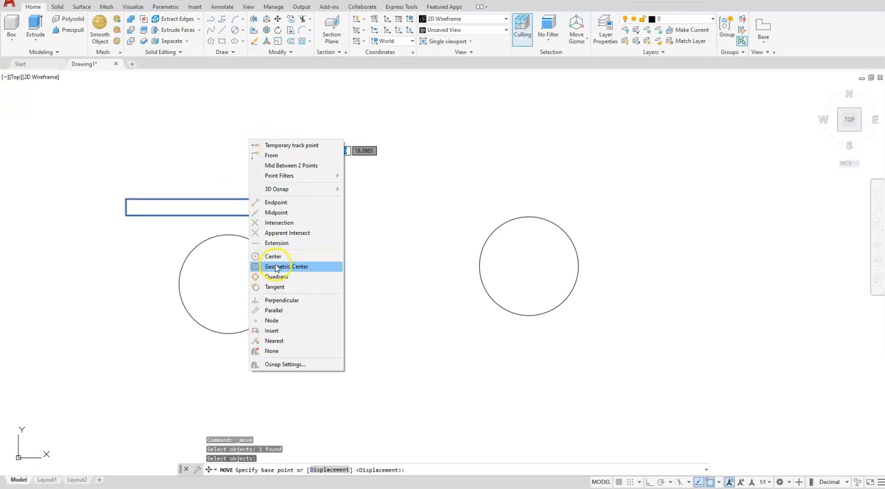
# Move the thin rectangle from its geometric centre snap point
pyautogui.click(286, 267)
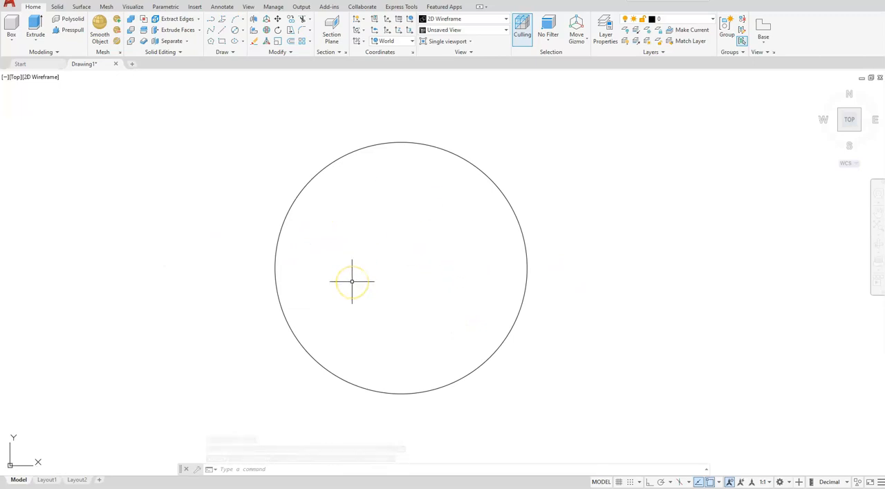
pyautogui.moveTo(382, 269)
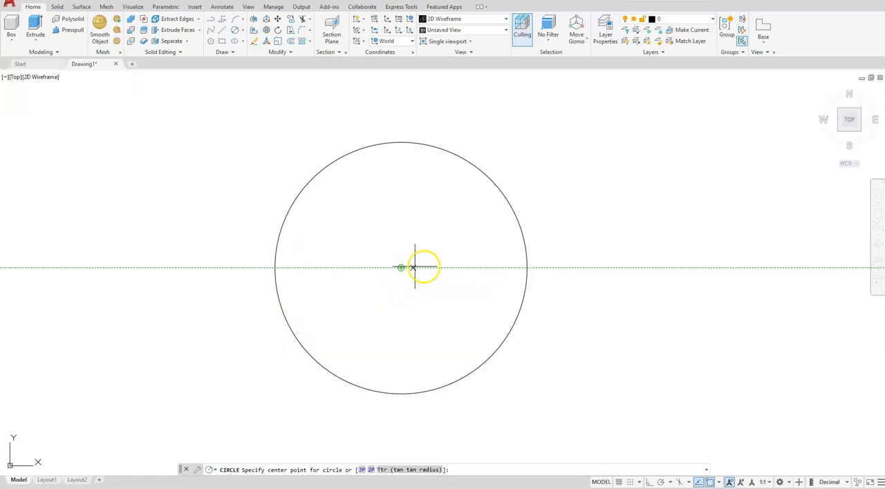
pyautogui.moveTo(446, 268)
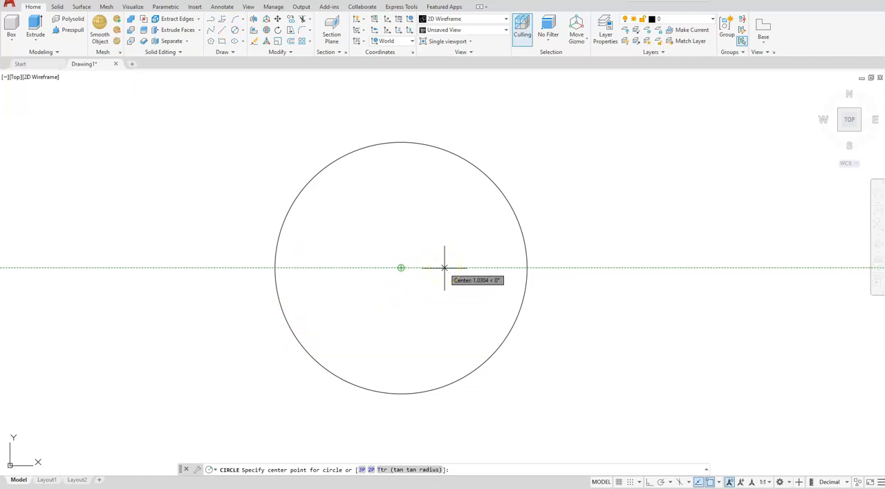
# Place a 2.5 circle on the large circle's horizontal axis at its right edge
pyautogui.write('2.5')
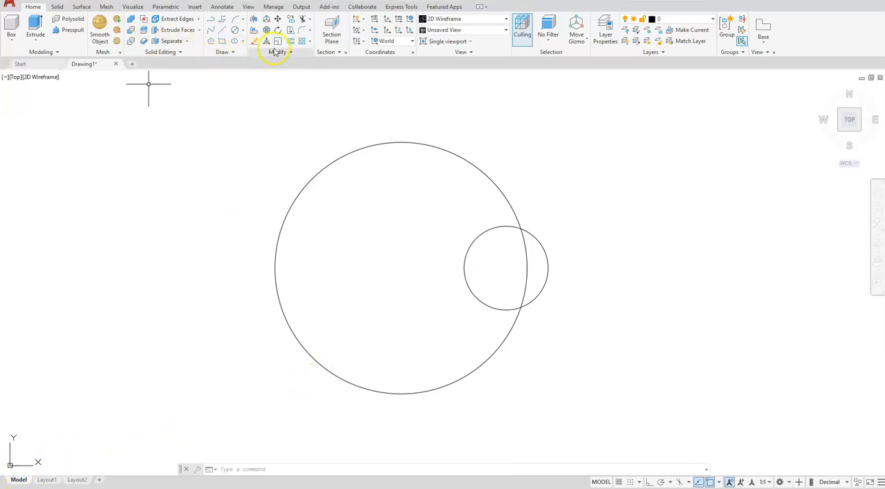
pyautogui.click(276, 53)
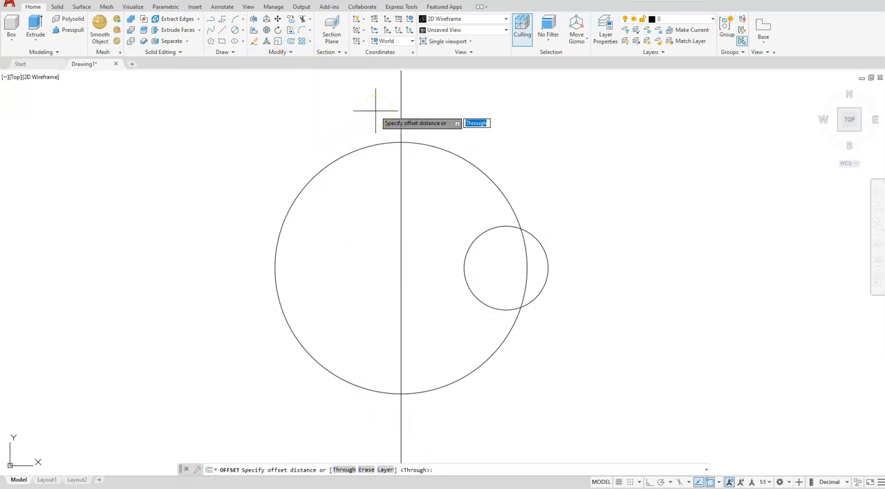
# Offset the vertical line, then draw a line from the large circle's top tangent to the small circle
pyautogui.press('enter')
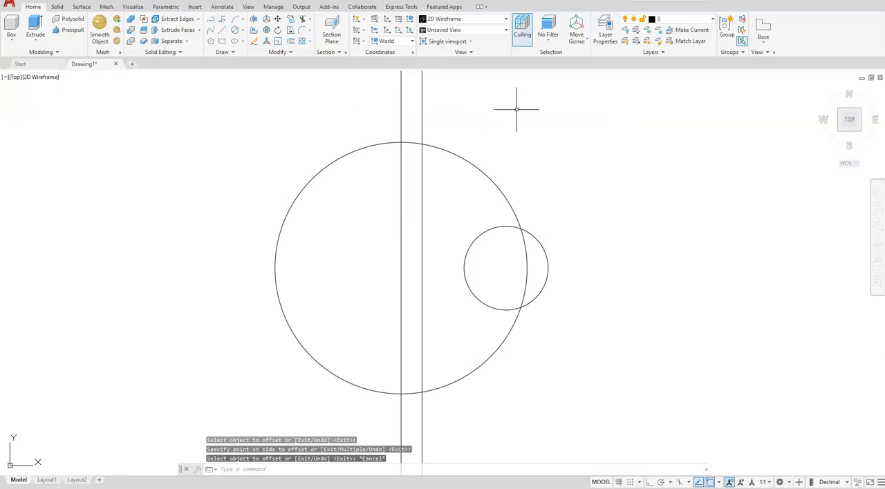
pyautogui.click(235, 31)
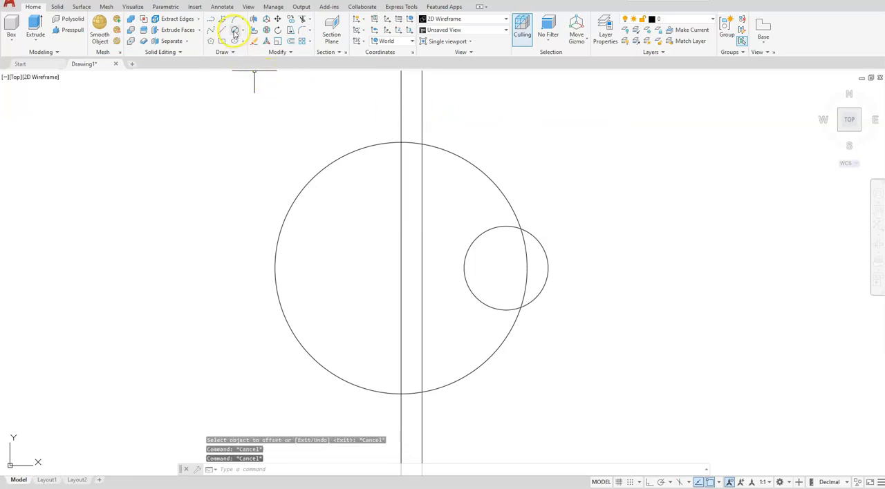
pyautogui.click(235, 30)
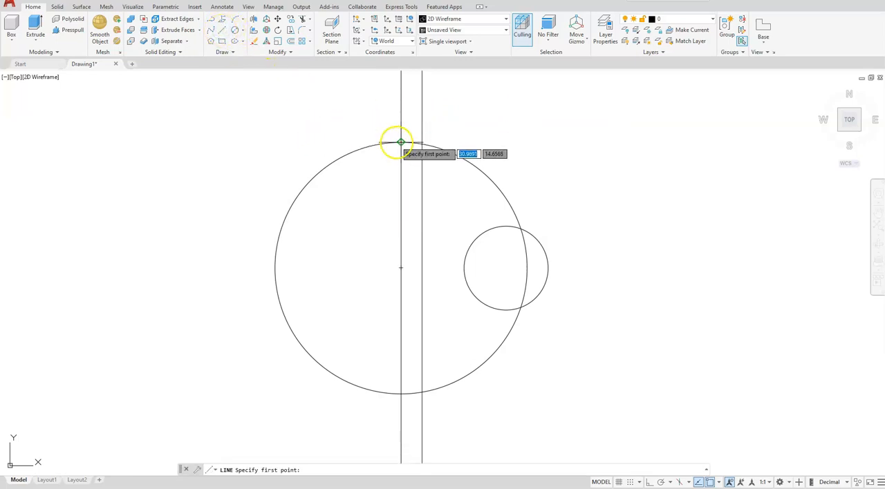
pyautogui.click(401, 144)
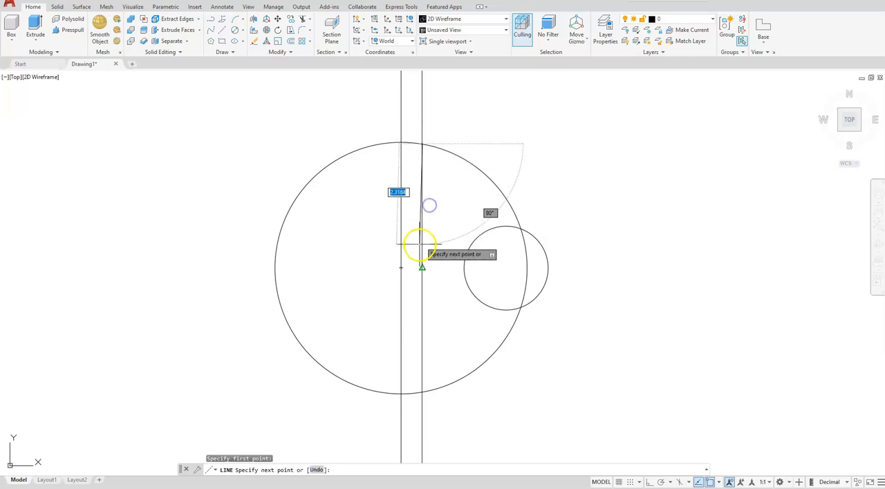
pyautogui.rightClick(422, 249)
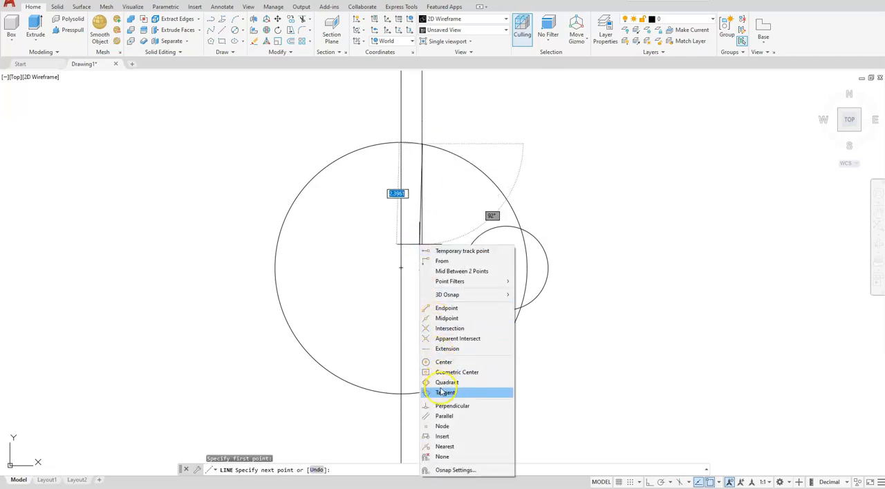
pyautogui.click(445, 393)
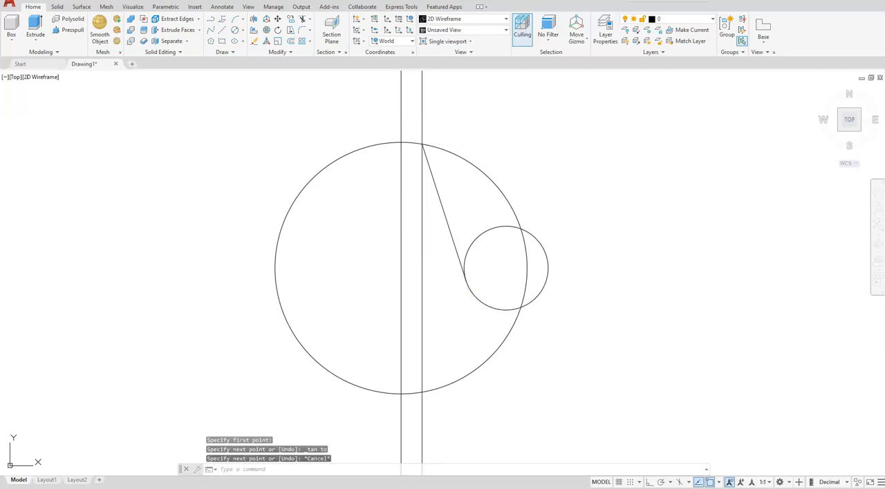
pyautogui.press('Escape')
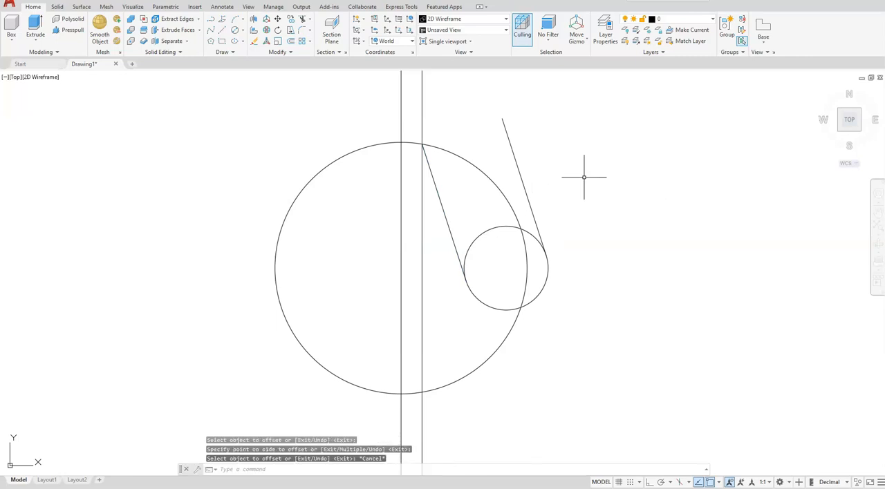
pyautogui.moveTo(484, 177)
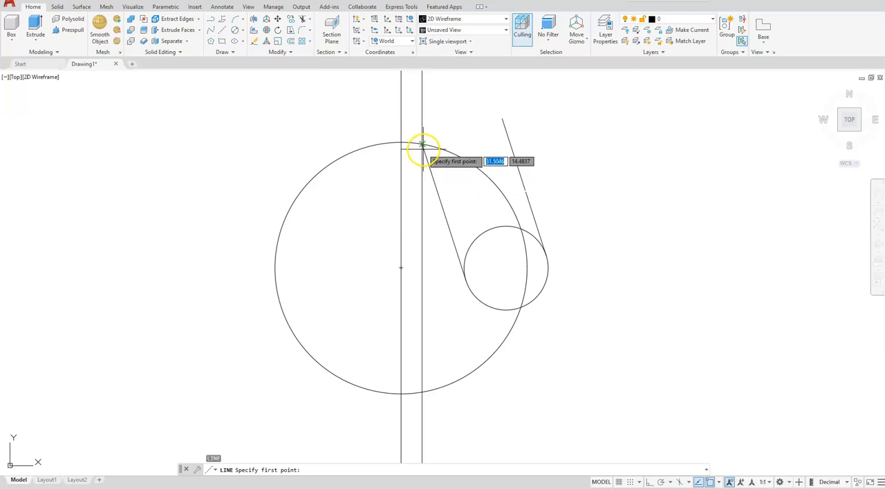
# Draw the second tangent line from the top of the large circle
pyautogui.click(422, 145)
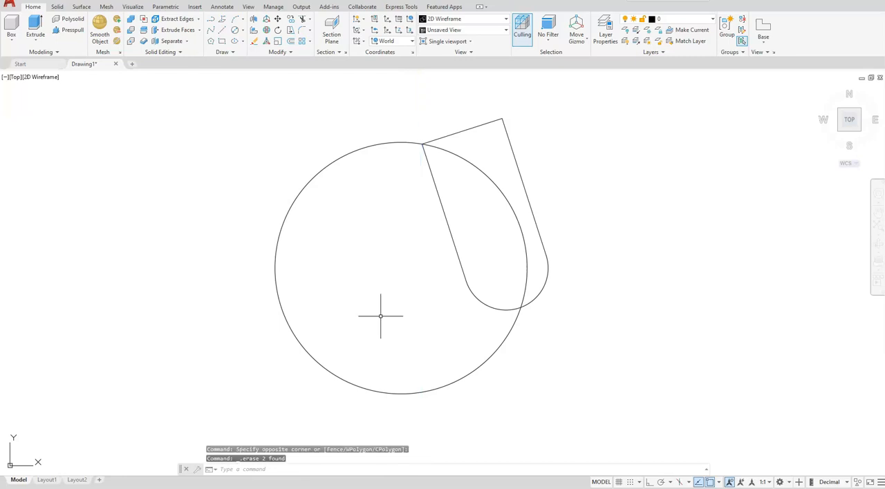
pyautogui.moveTo(606, 222)
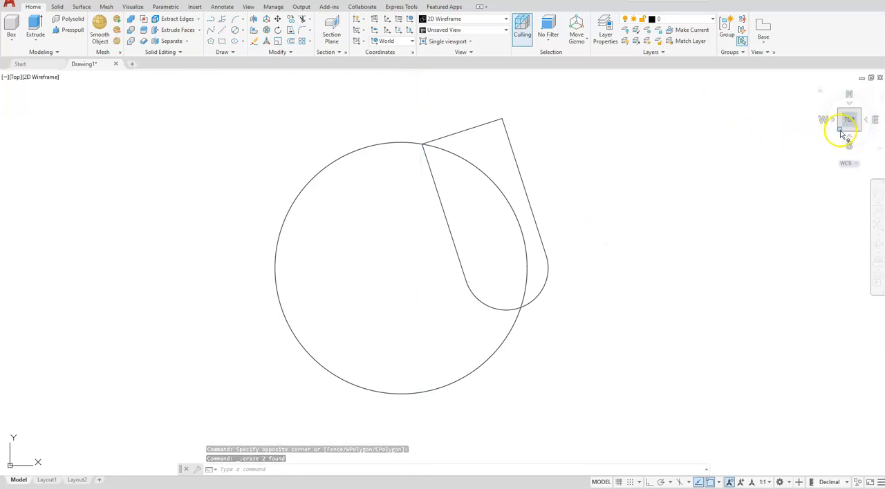
# Switch to an isometric view and set the Shades of Gray visual style
pyautogui.click(843, 132)
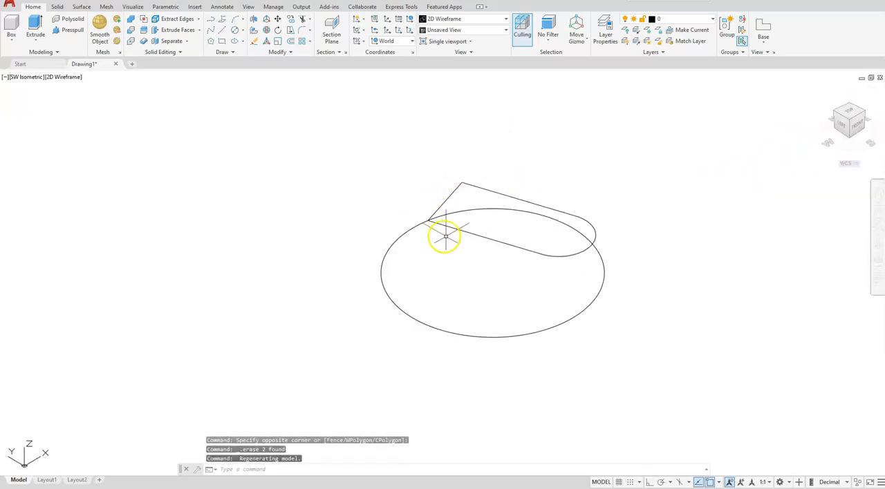
pyautogui.moveTo(404, 152)
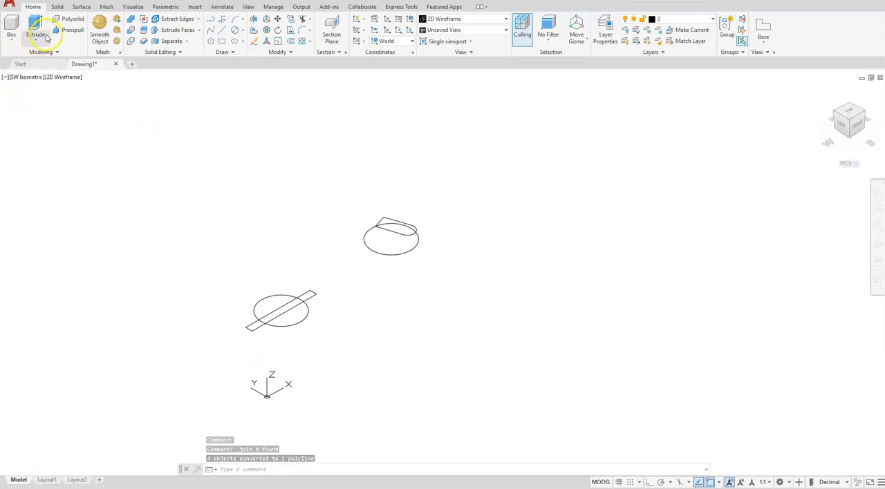
pyautogui.moveTo(67, 77)
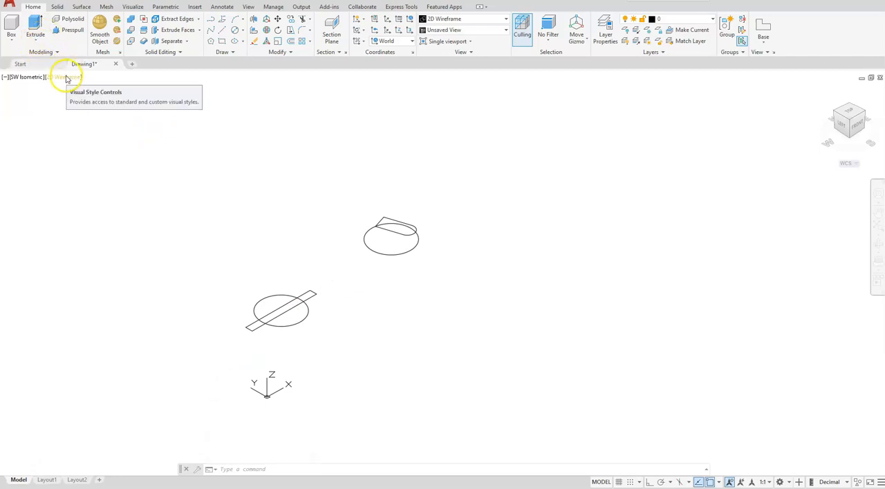
pyautogui.click(66, 78)
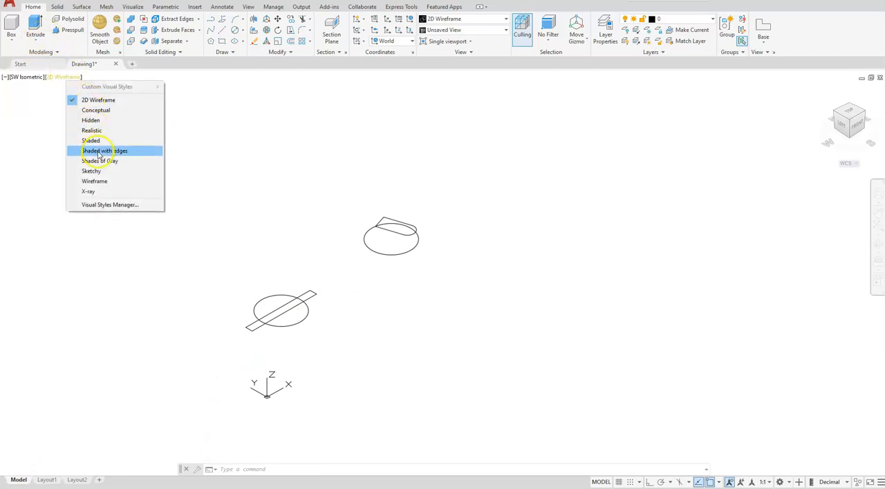
pyautogui.click(99, 161)
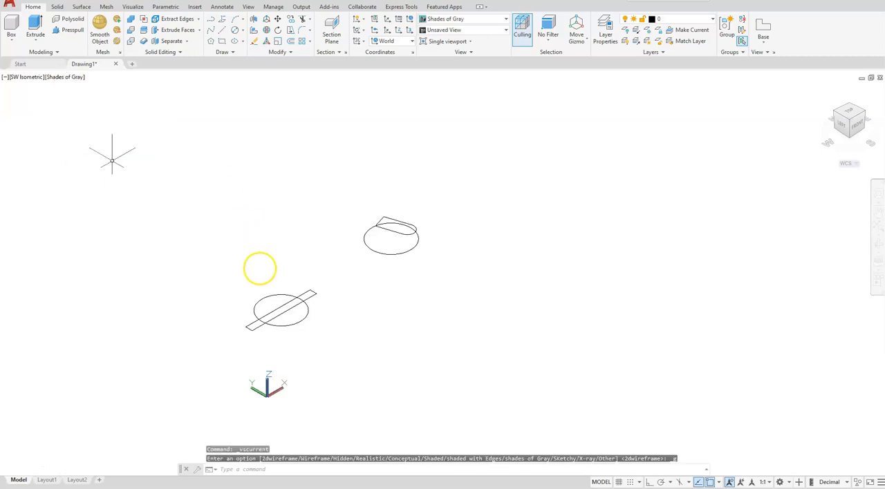
pyautogui.click(35, 29)
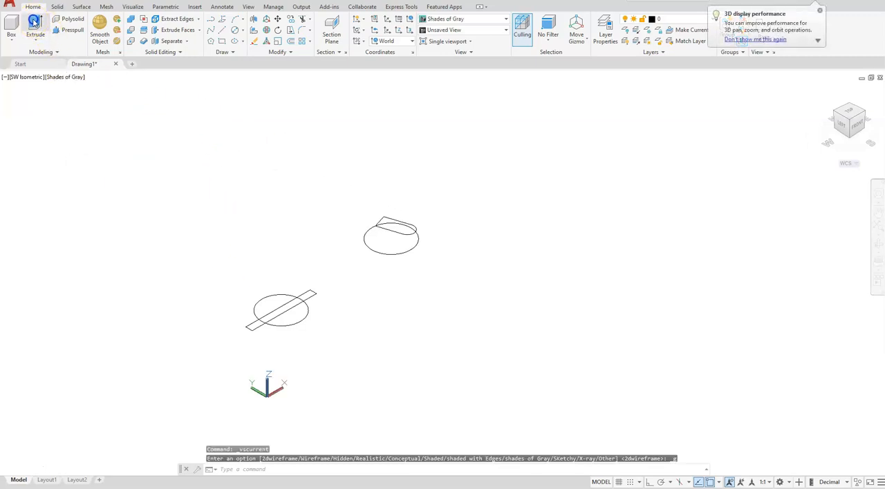
# Extrude the lower circle to height 20, then extrude the thin rectangle to match
pyautogui.click(34, 31)
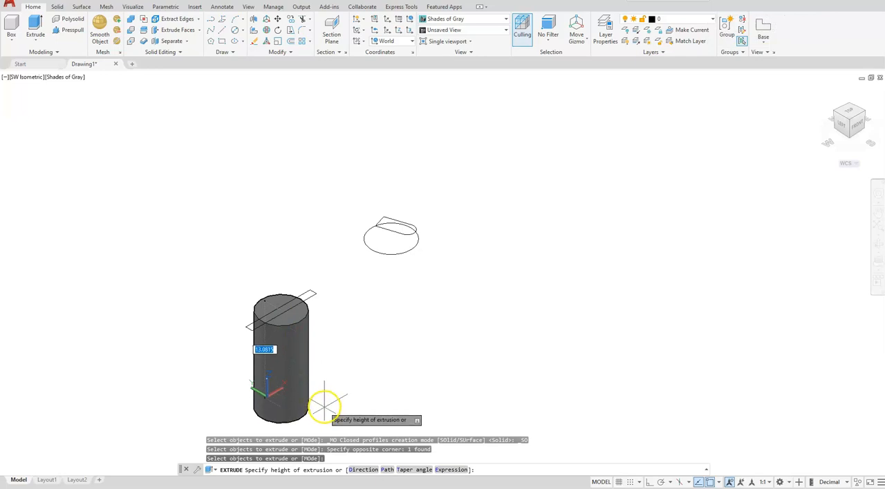
pyautogui.write('20')
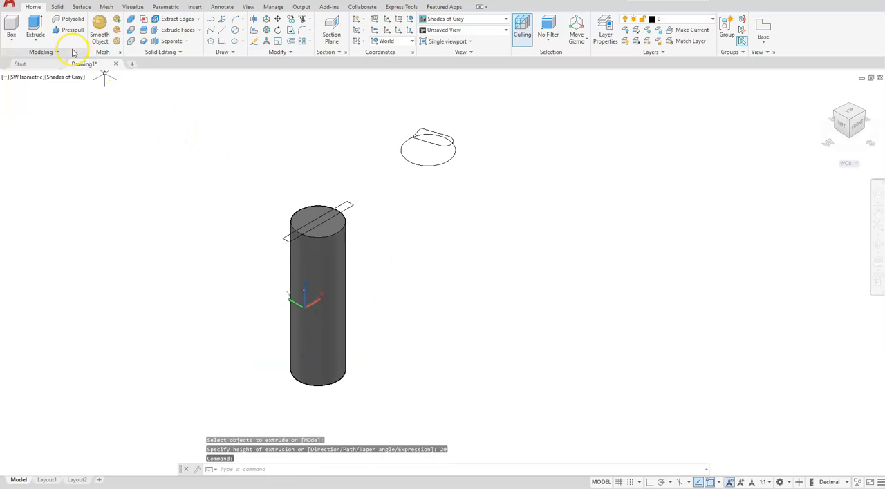
pyautogui.click(34, 31)
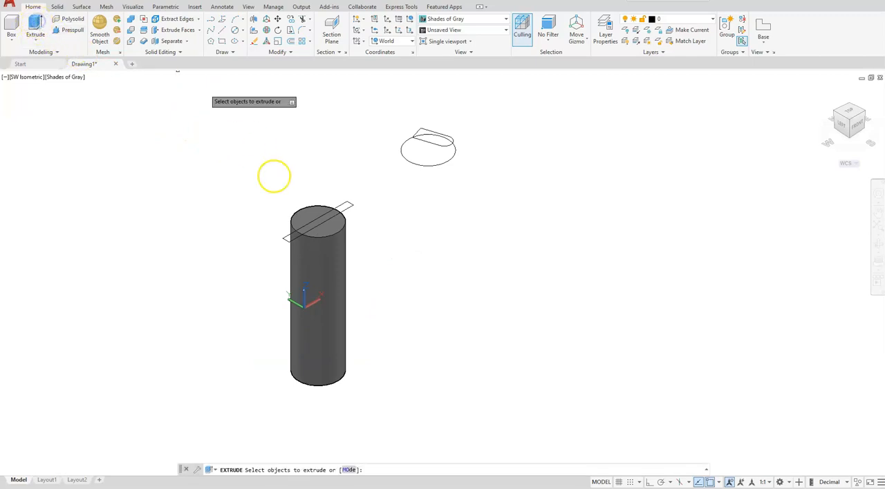
pyautogui.click(318, 215)
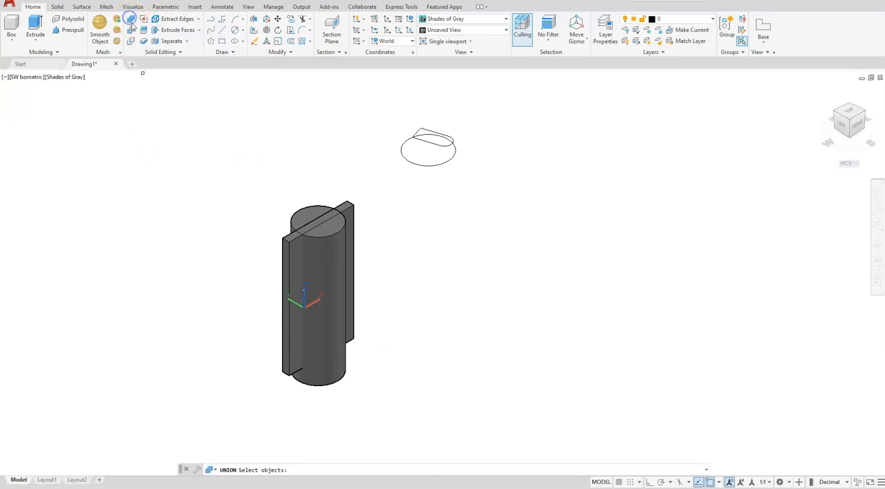
# Union the shank cylinder and its fin into one solid
pyautogui.click(332, 245)
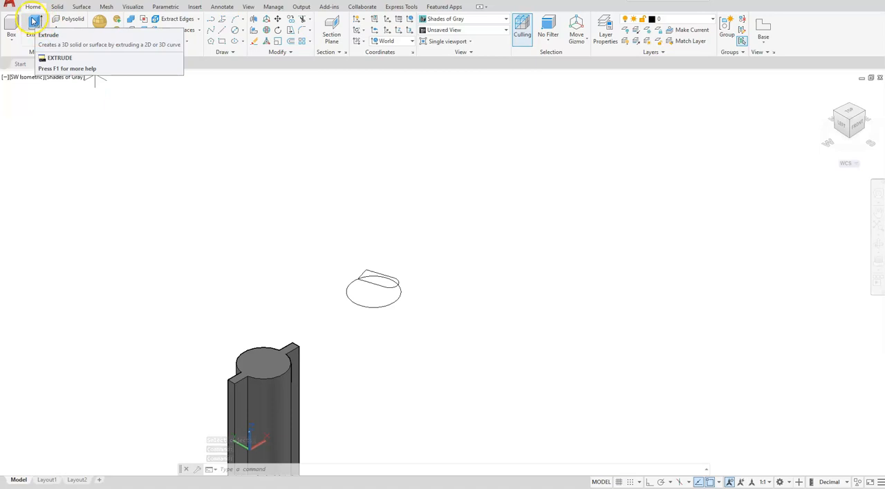
pyautogui.click(35, 29)
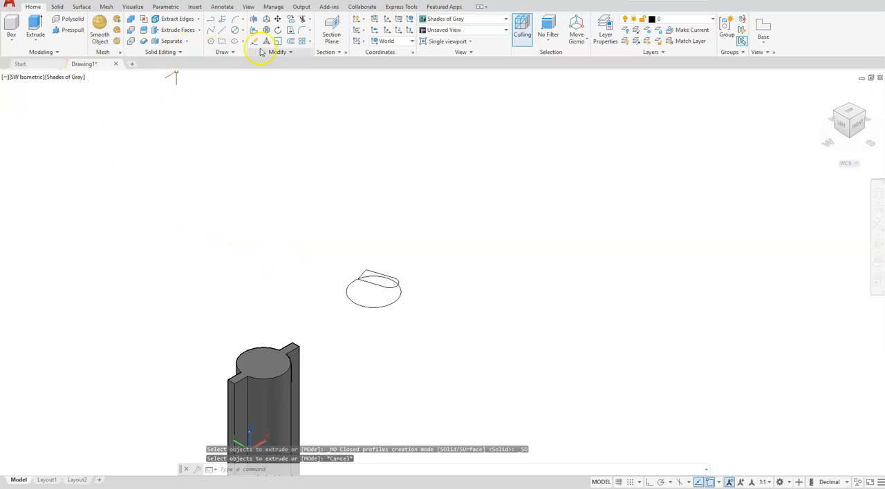
# Draw a helix from the upper circle's centre with height 80
pyautogui.click(232, 52)
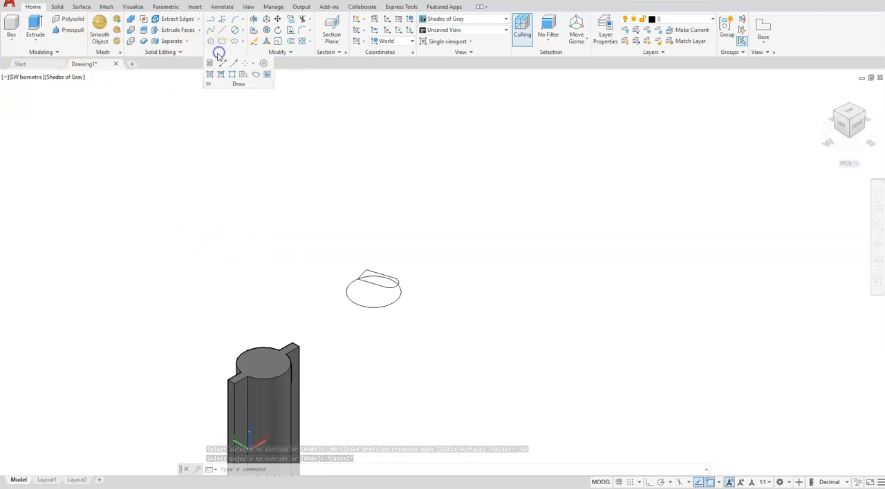
pyautogui.moveTo(210, 64)
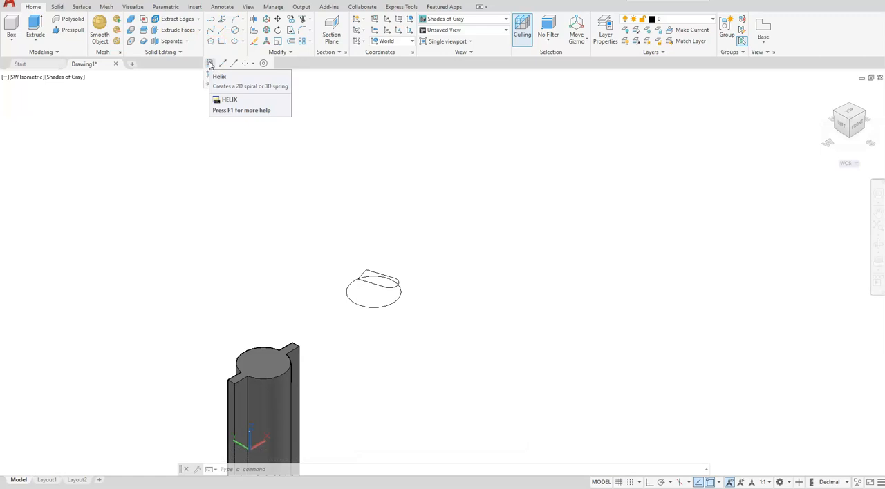
pyautogui.click(211, 64)
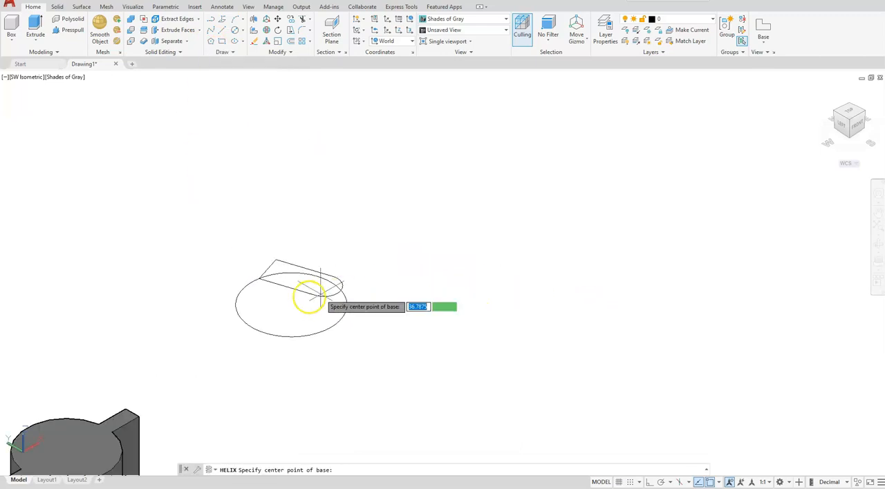
pyautogui.moveTo(290, 304)
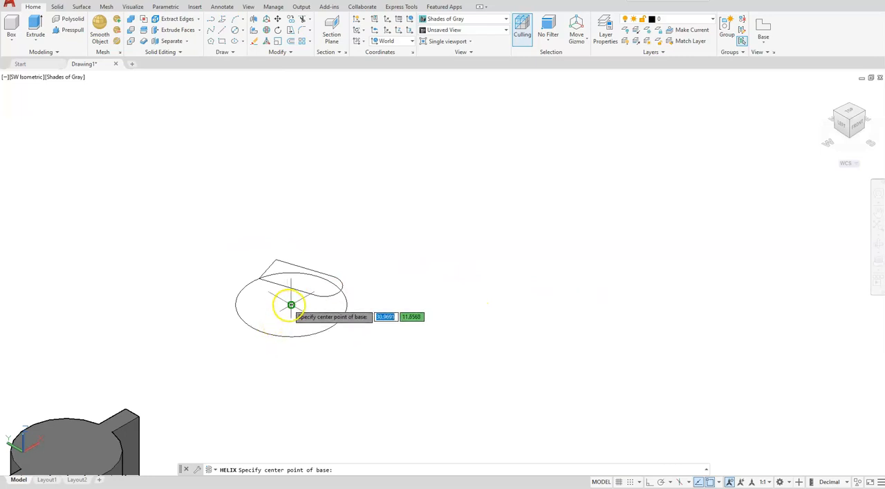
pyautogui.click(290, 305)
pyautogui.write('25')
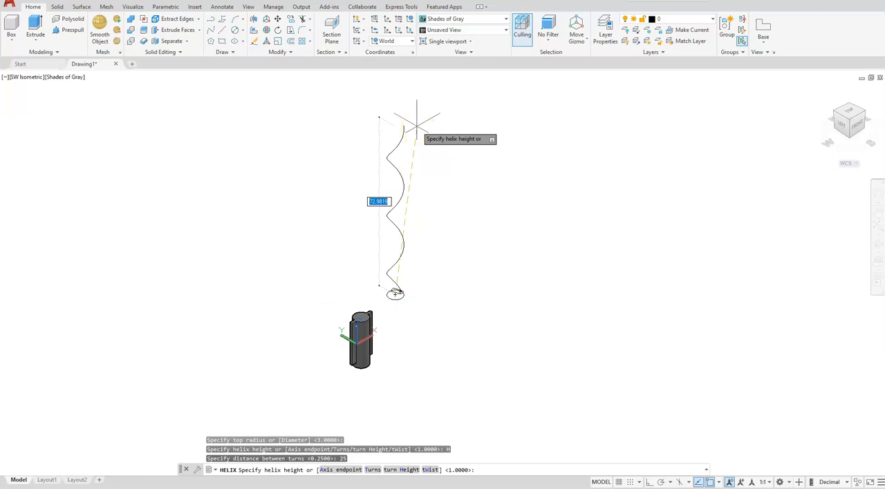
pyautogui.write('80')
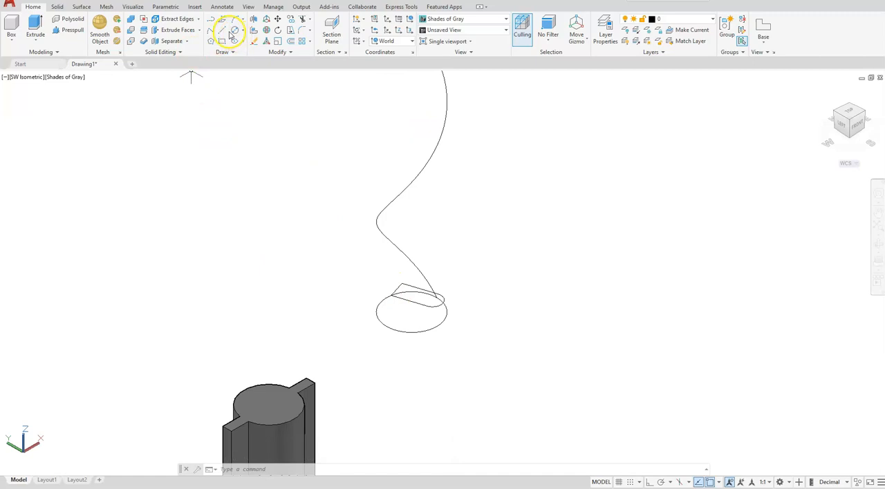
# Rotate a copy of the helix and profile by 180 degrees to form a double helix
pyautogui.click(231, 33)
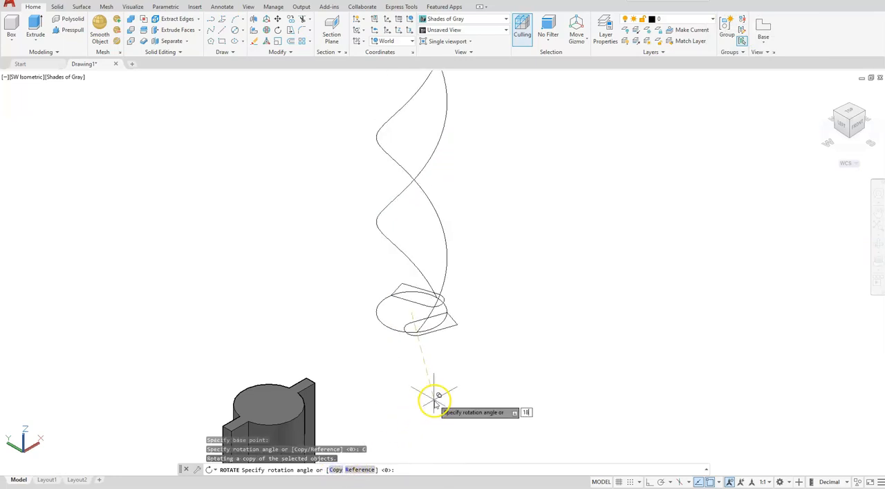
pyautogui.write('180')
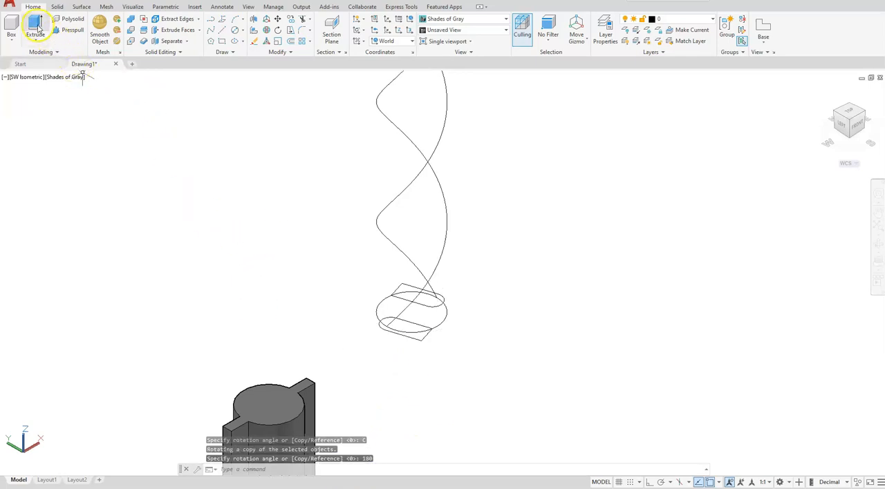
# Extrude the upper circle into a 60-unit tall solid cylinder around the helices
pyautogui.click(35, 29)
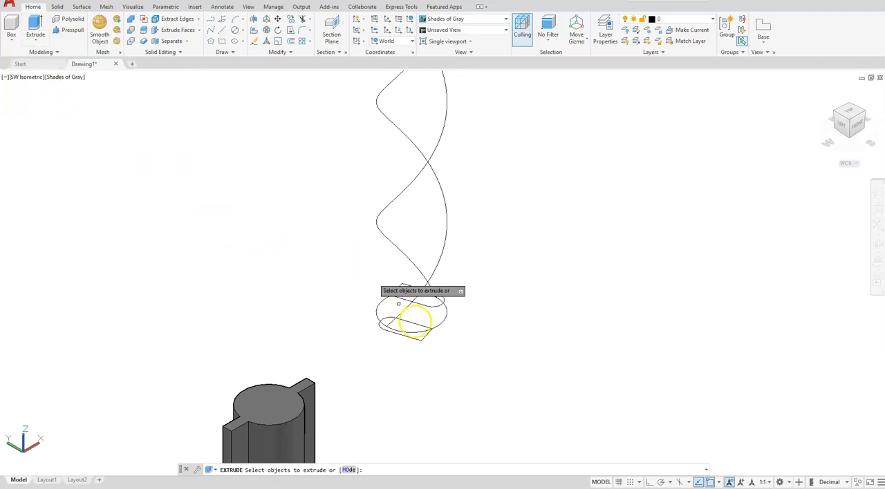
pyautogui.click(412, 318)
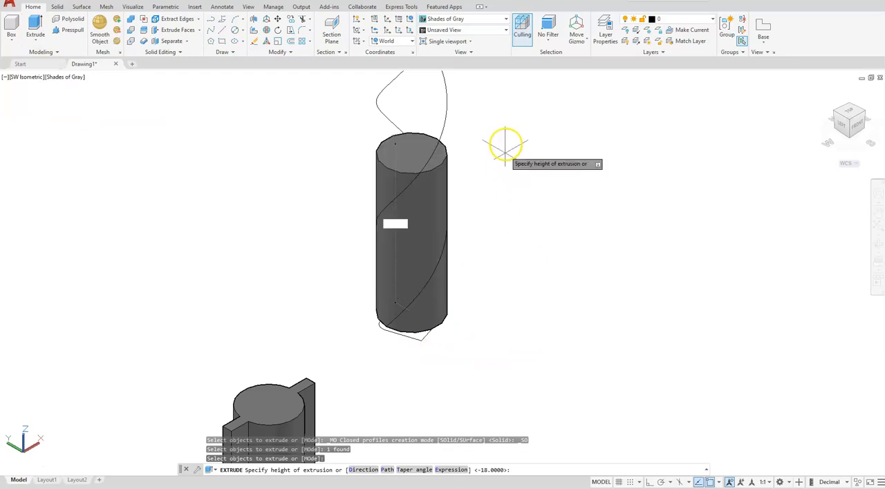
pyautogui.write('6')
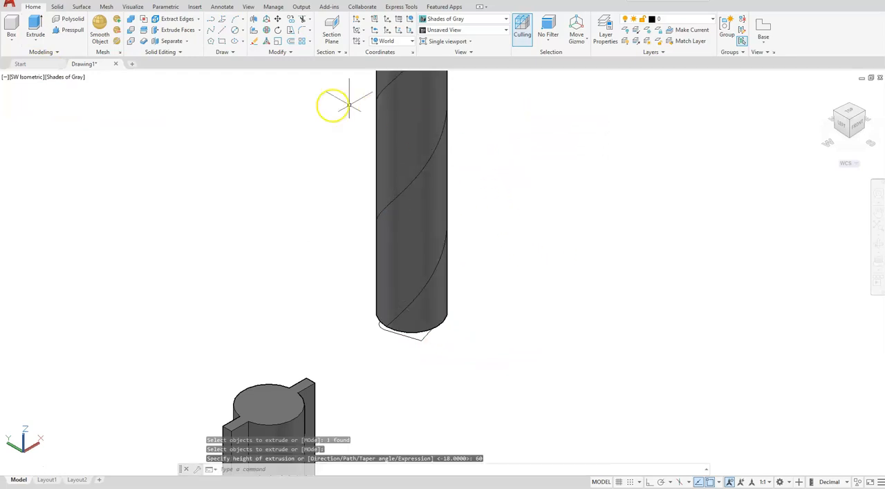
pyautogui.click(58, 5)
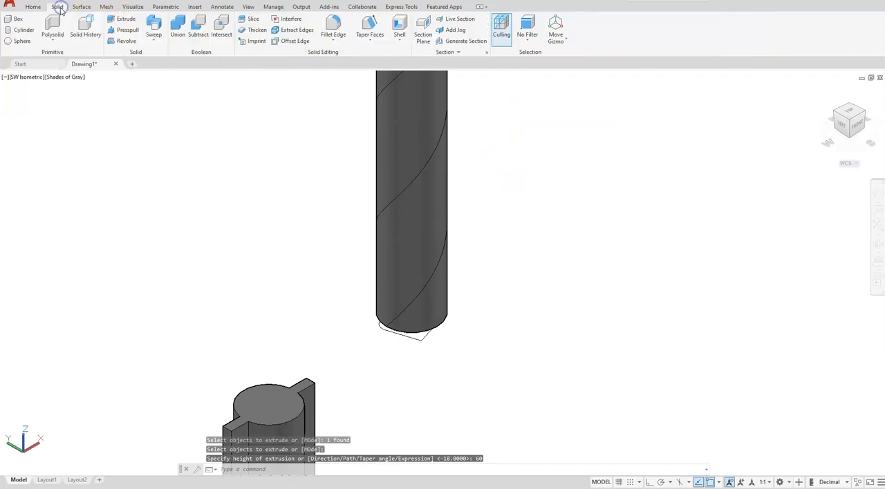
# Chamfer the cylinder's bottom rim with a distance of 2
pyautogui.click(334, 34)
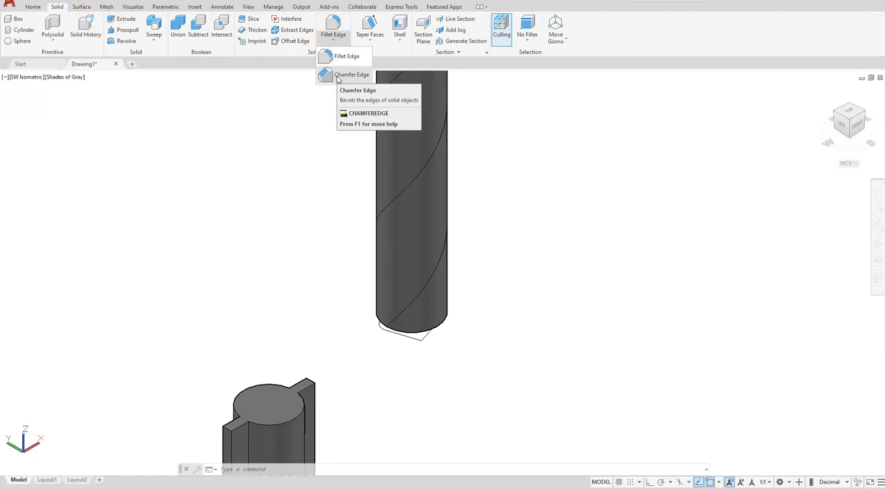
pyautogui.click(351, 74)
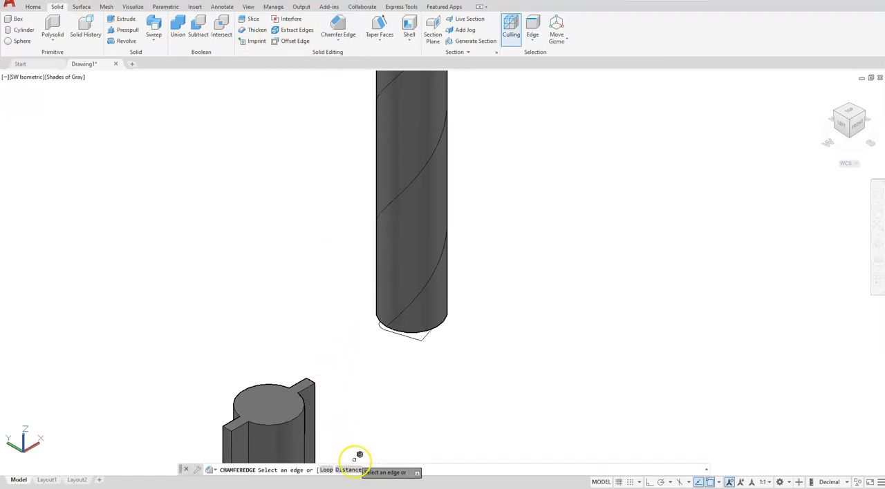
pyautogui.click(358, 455)
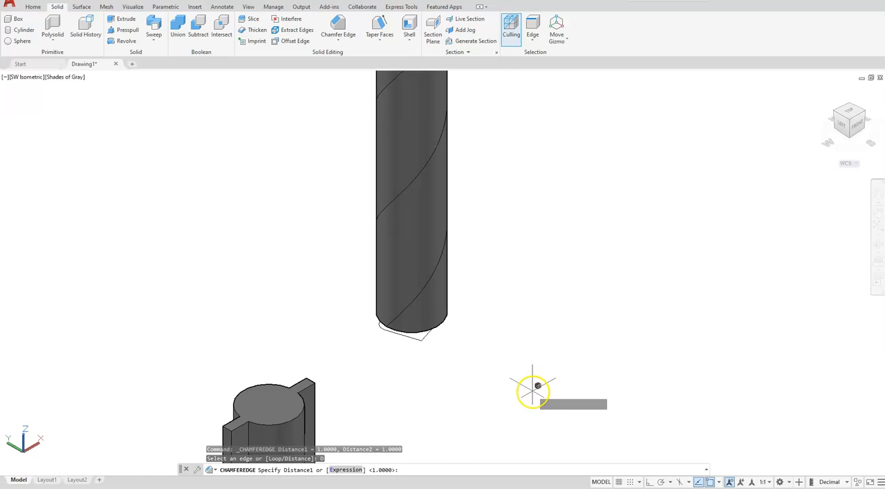
pyautogui.write('2')
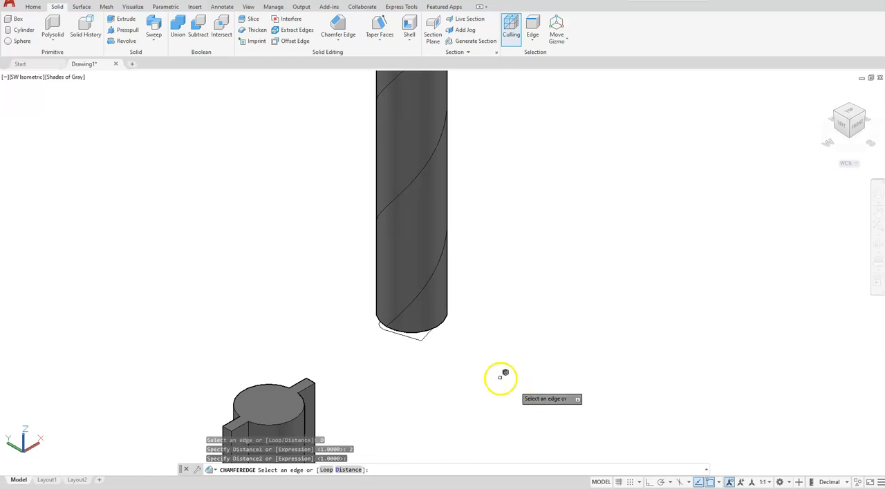
pyautogui.moveTo(442, 321)
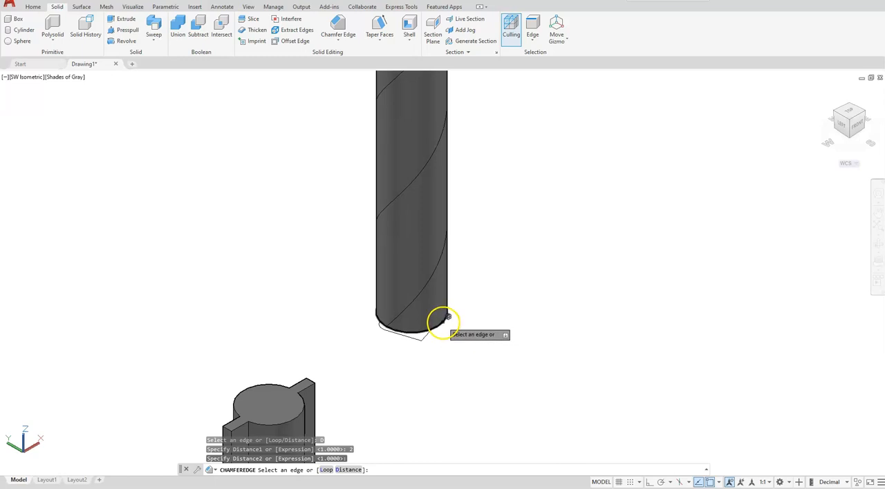
pyautogui.click(448, 318)
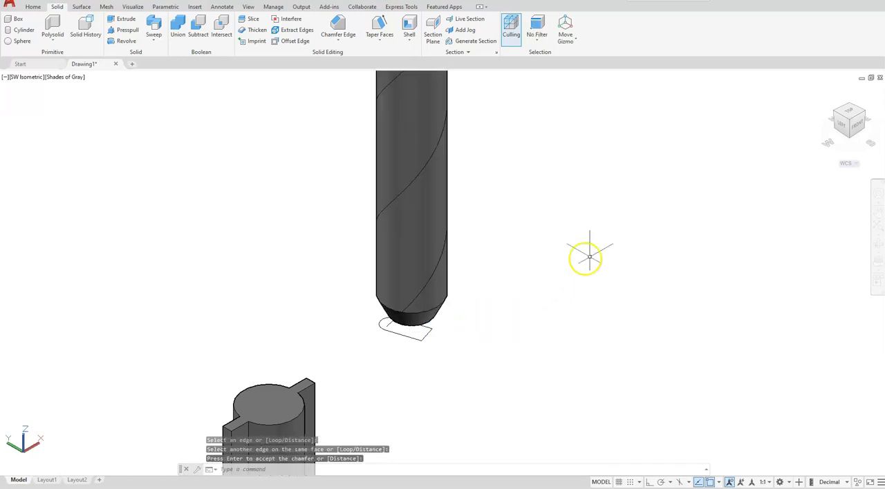
pyautogui.moveTo(237, 155)
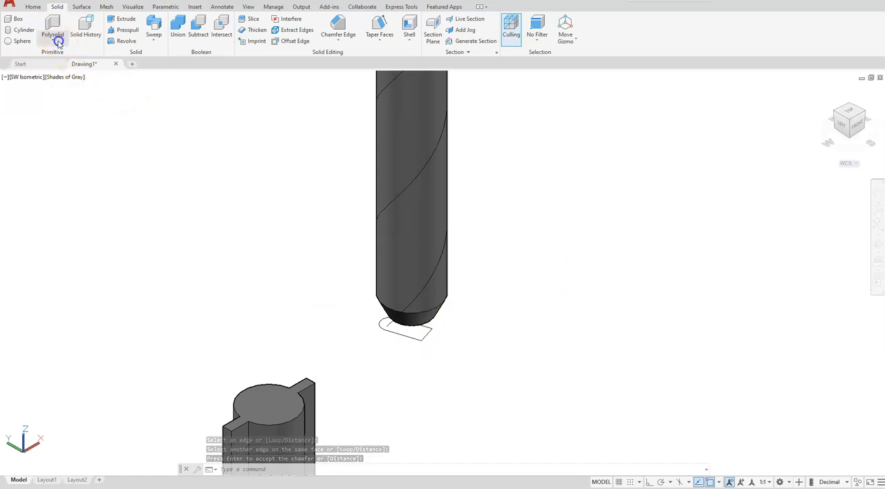
# Sweep both flute profiles along the helix paths into spiral flute solids
pyautogui.click(53, 34)
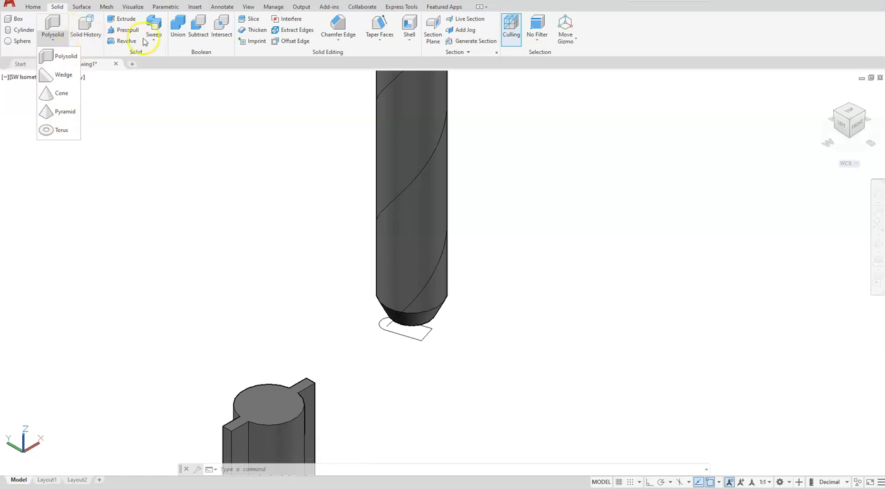
pyautogui.click(153, 34)
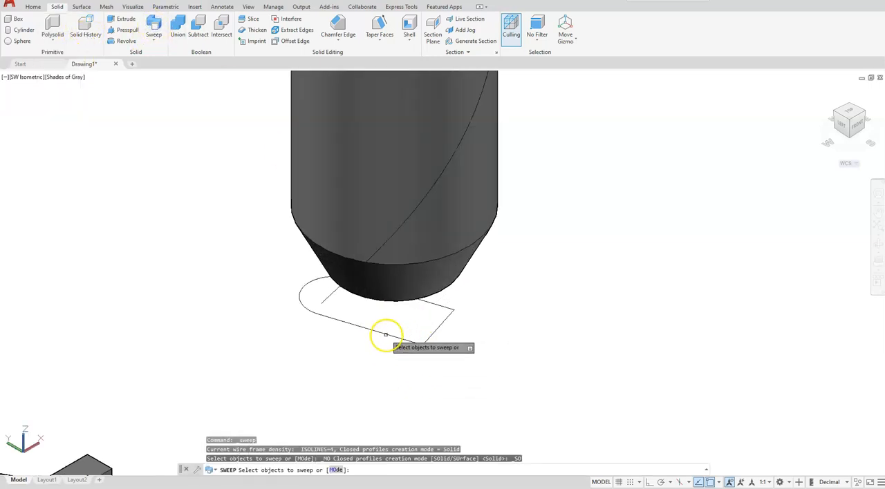
pyautogui.click(386, 335)
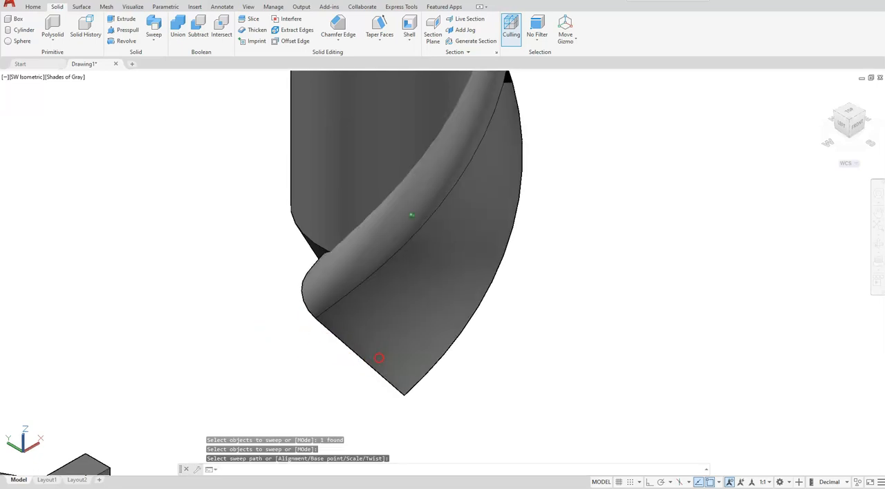
pyautogui.click(864, 113)
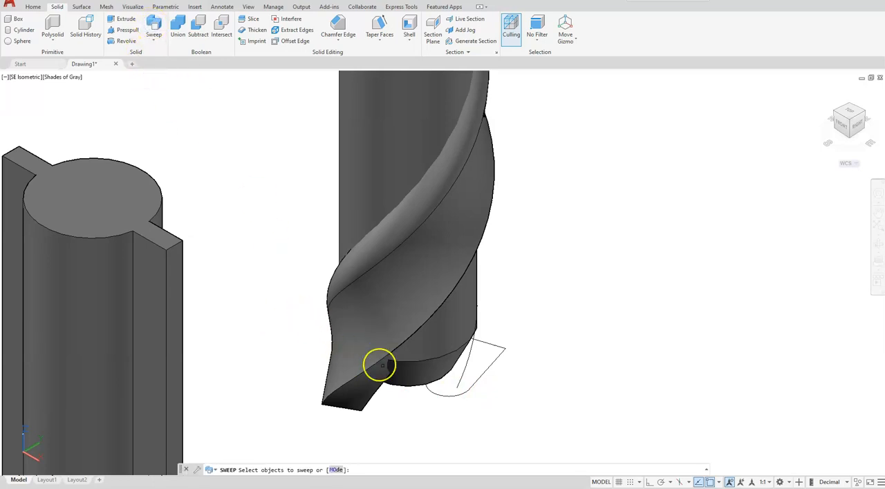
pyautogui.click(484, 353)
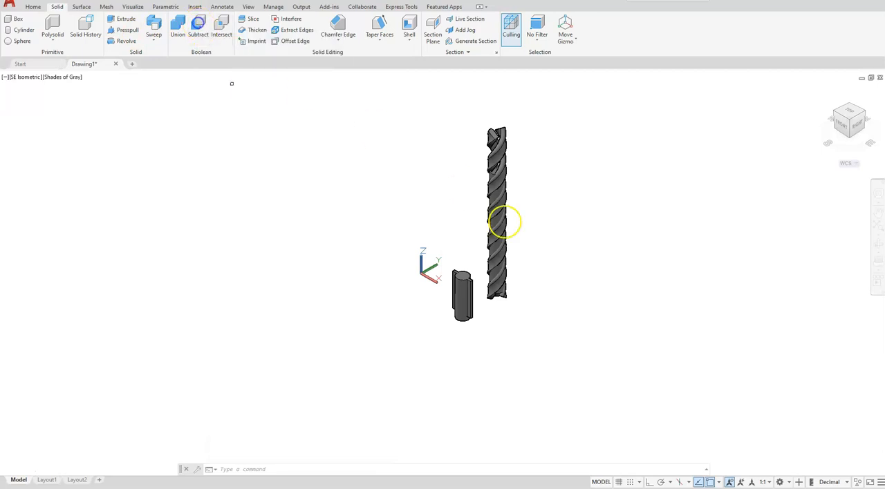
# Subtract the swept flute solids from the drill cylinder
pyautogui.click(199, 34)
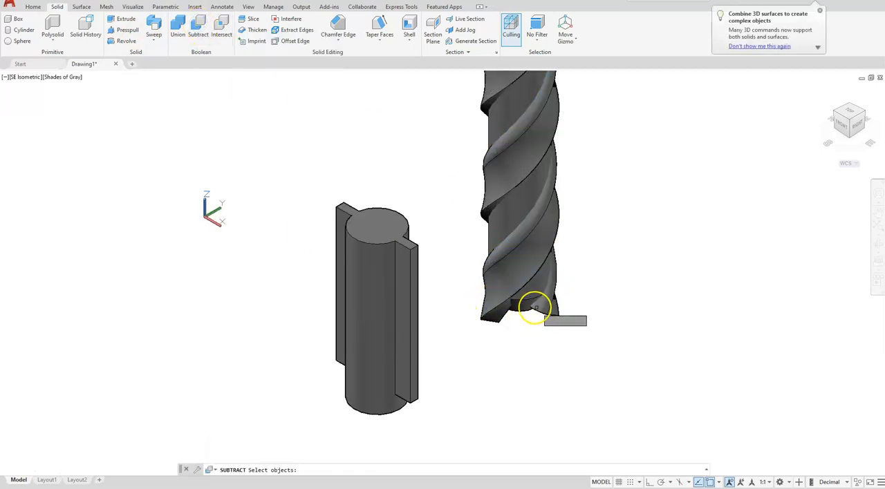
pyautogui.click(537, 307)
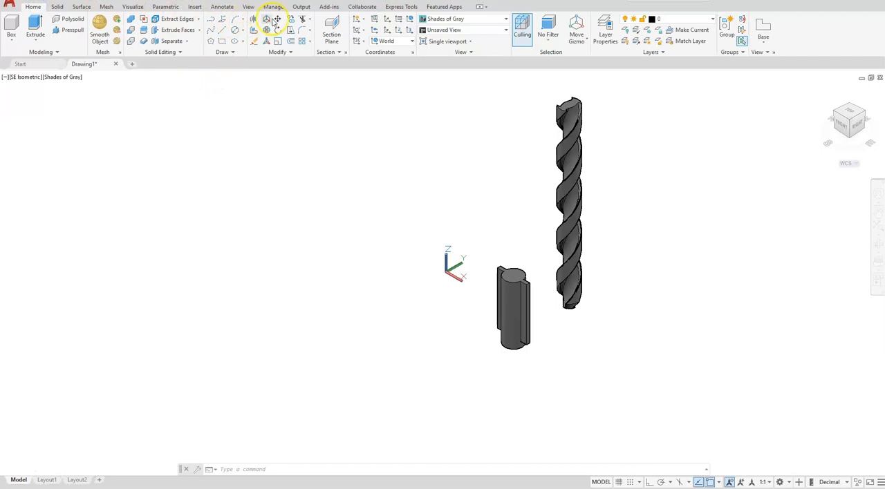
# Move the finned shank onto the top of the fluted drill body
pyautogui.click(267, 20)
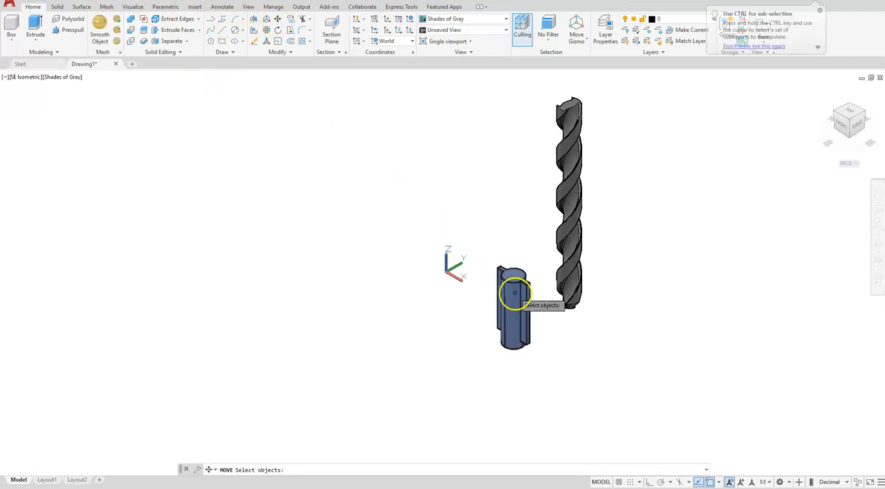
pyautogui.click(514, 293)
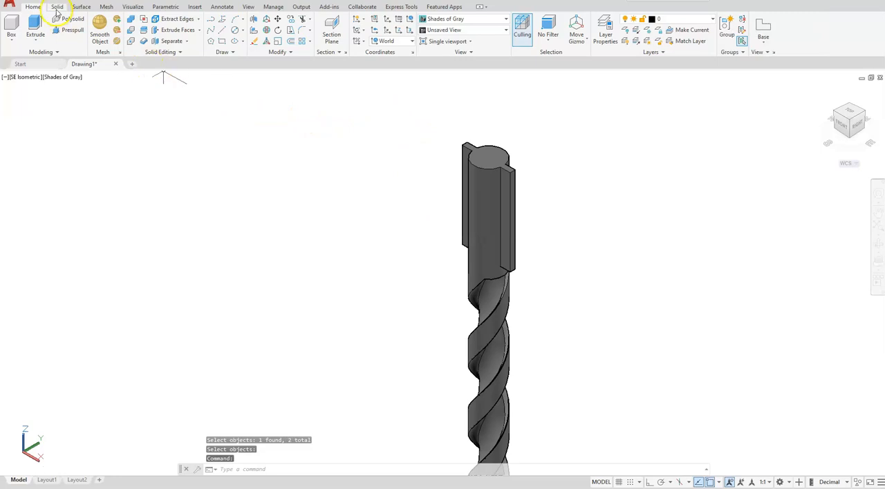
# Fillet a top edge of the shank fin with radius 3
pyautogui.click(57, 6)
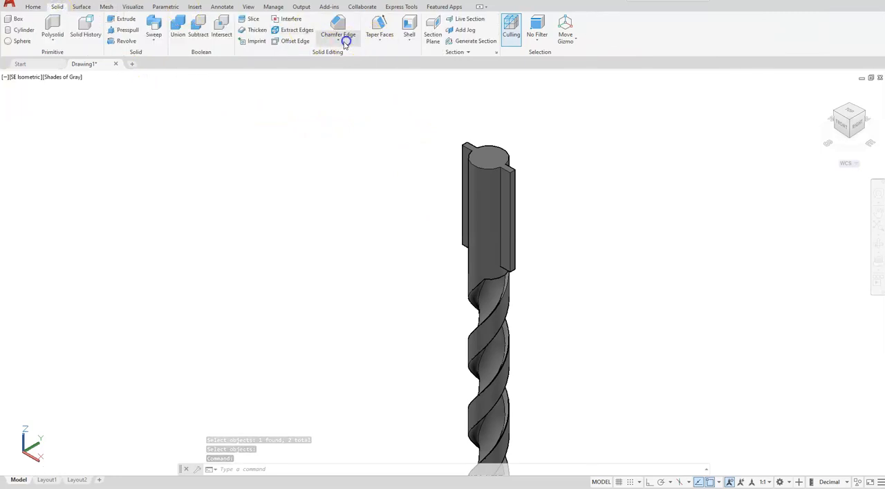
pyautogui.click(337, 35)
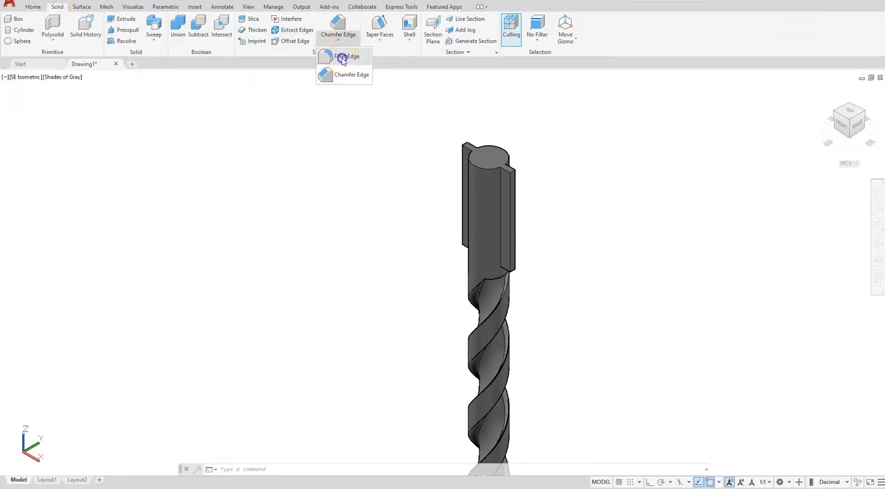
pyautogui.click(345, 55)
pyautogui.write('R')
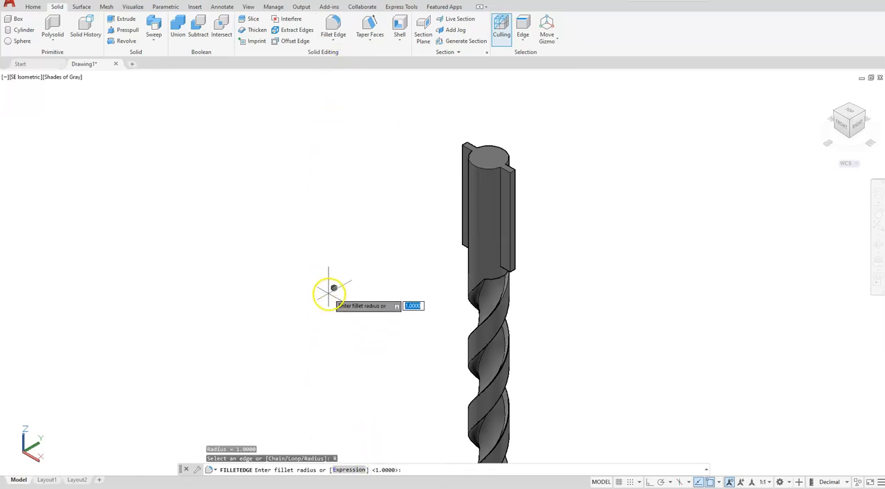
pyautogui.write('3')
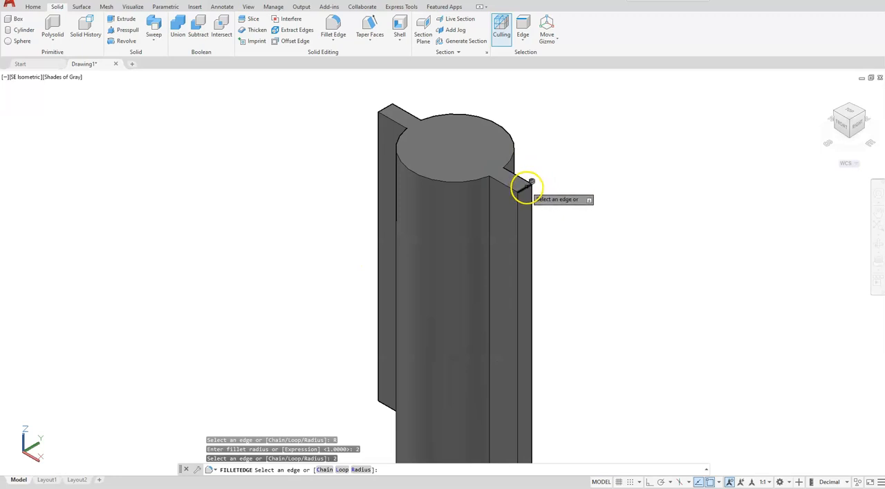
pyautogui.click(528, 186)
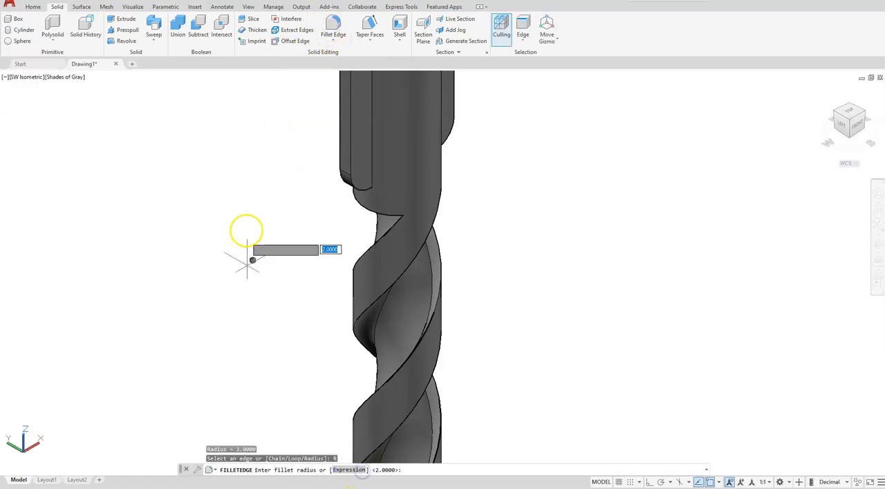
# Fillet the fin edge at the shank-body junction with radius 1
pyautogui.write('1')
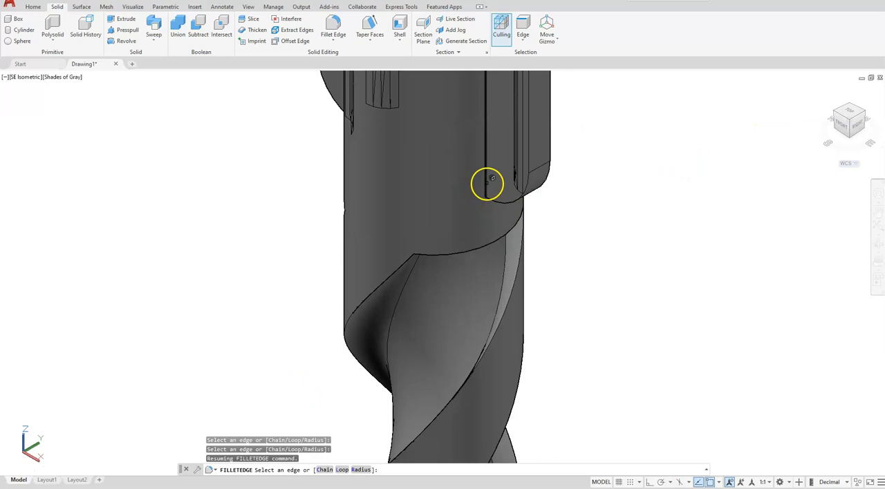
pyautogui.click(487, 182)
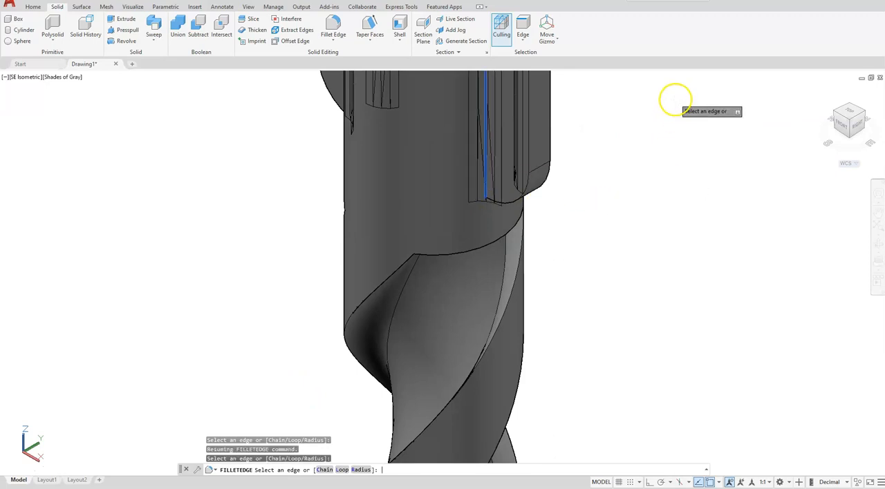